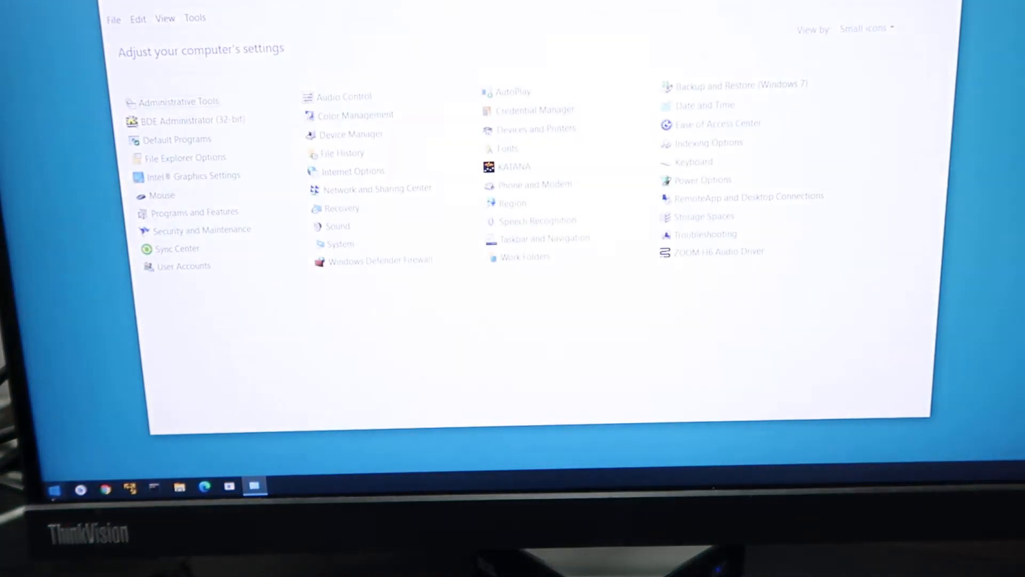
pyautogui.moveTo(302, 287)
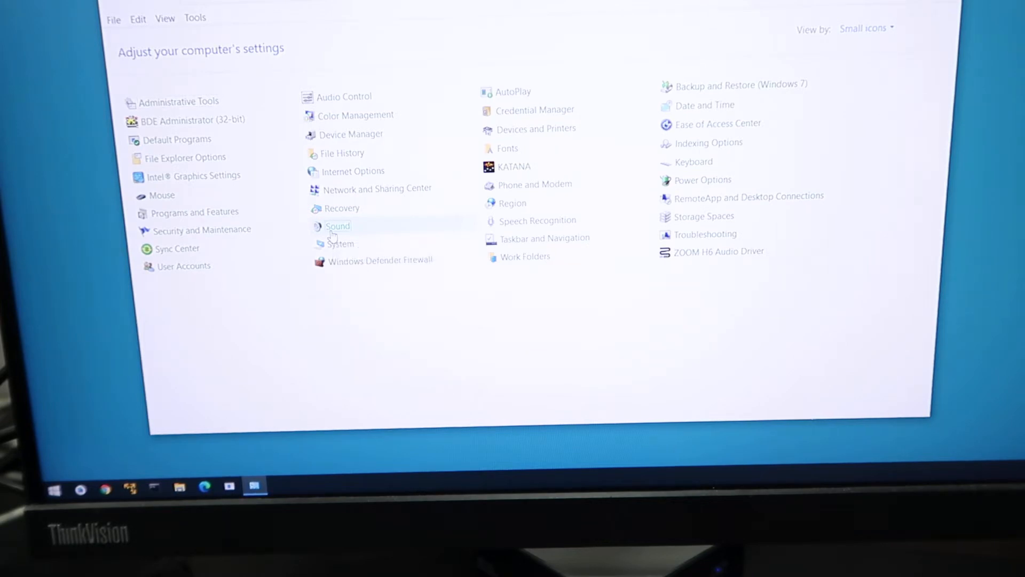
# Step: Show the Sound dialog's Recording devices, listing the disabled Fender Mustang Micro Internal AUX Jack
pyautogui.doubleClick(337, 225)
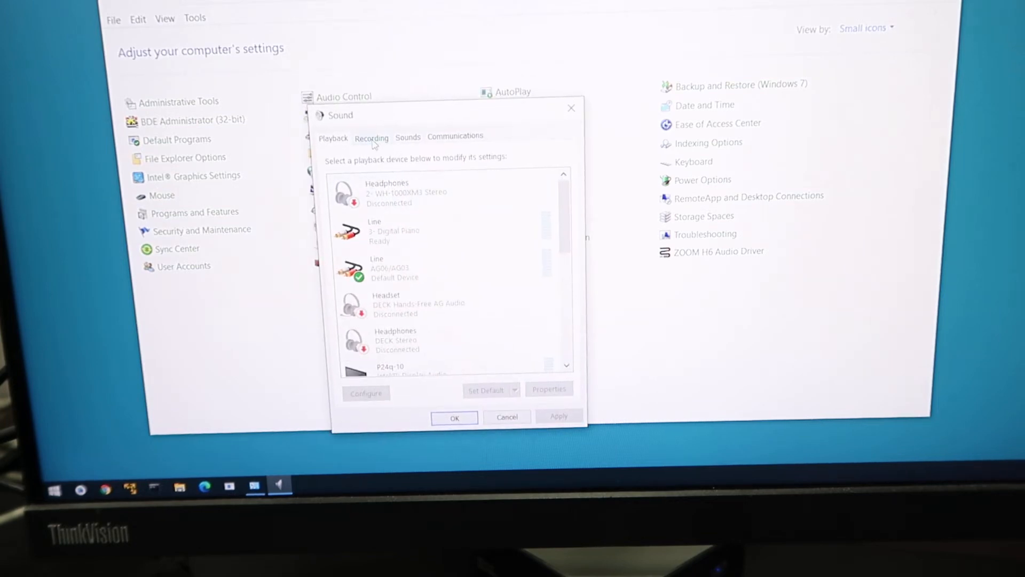
pyautogui.click(372, 137)
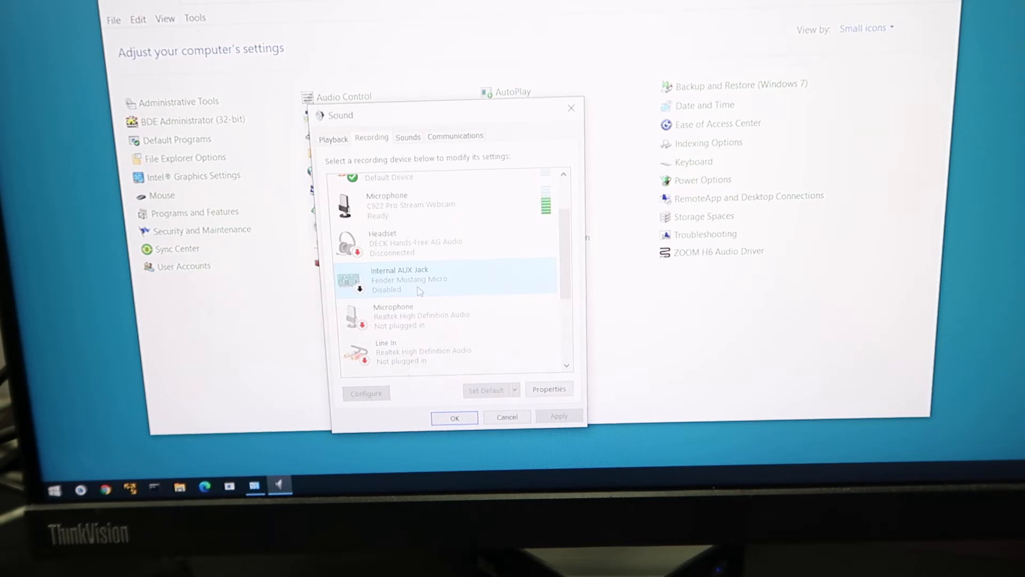
# Step: Enable the Internal AUX Jack (Fender Mustang Micro) so it becomes the default recording device
pyautogui.rightClick(418, 279)
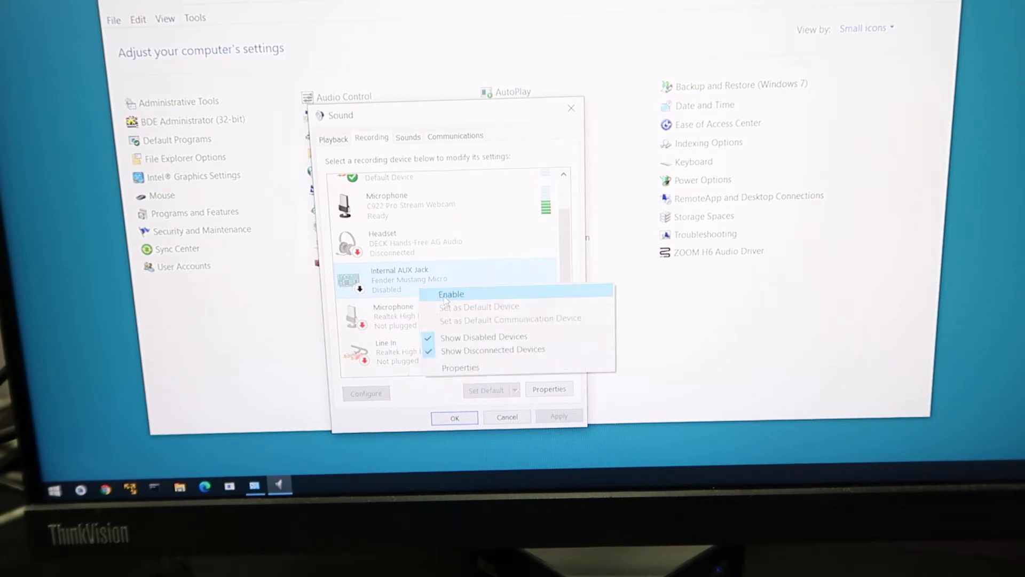
pyautogui.click(450, 293)
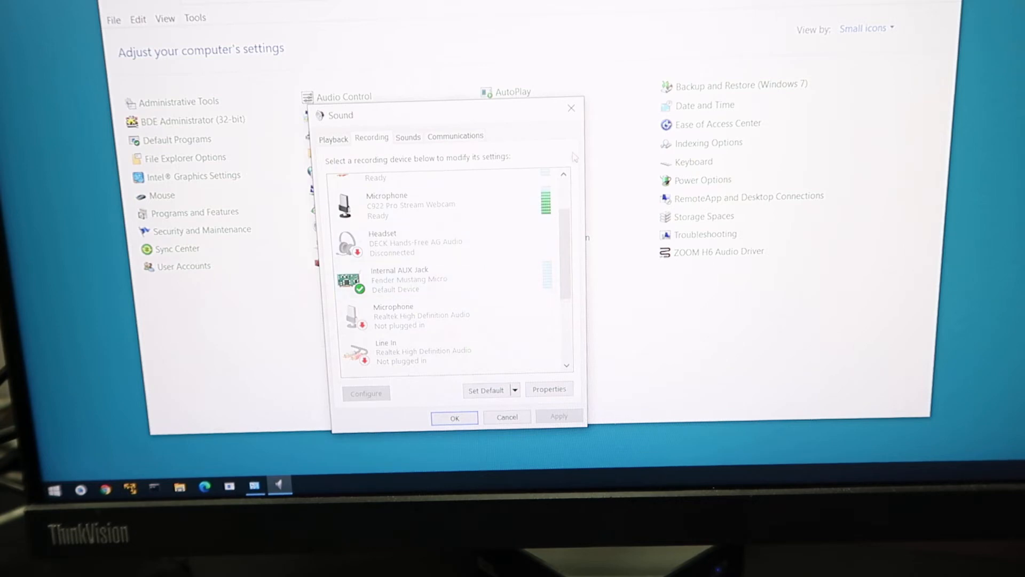
pyautogui.moveTo(570, 107)
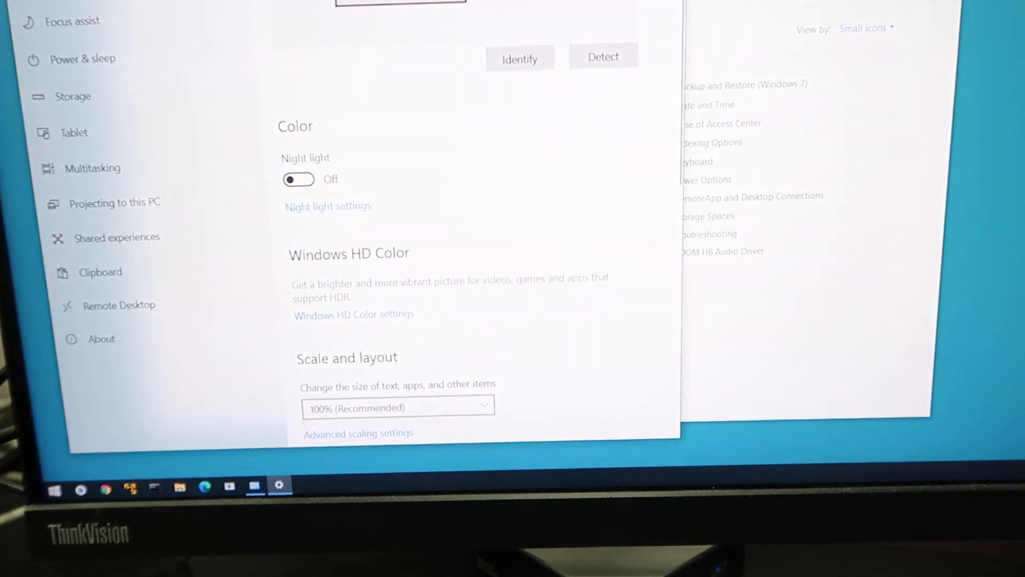
# Step: Choose Internal AUX Jack (Fender Mustang Micro) as the input device on the System > Sound page
pyautogui.click(190, 94)
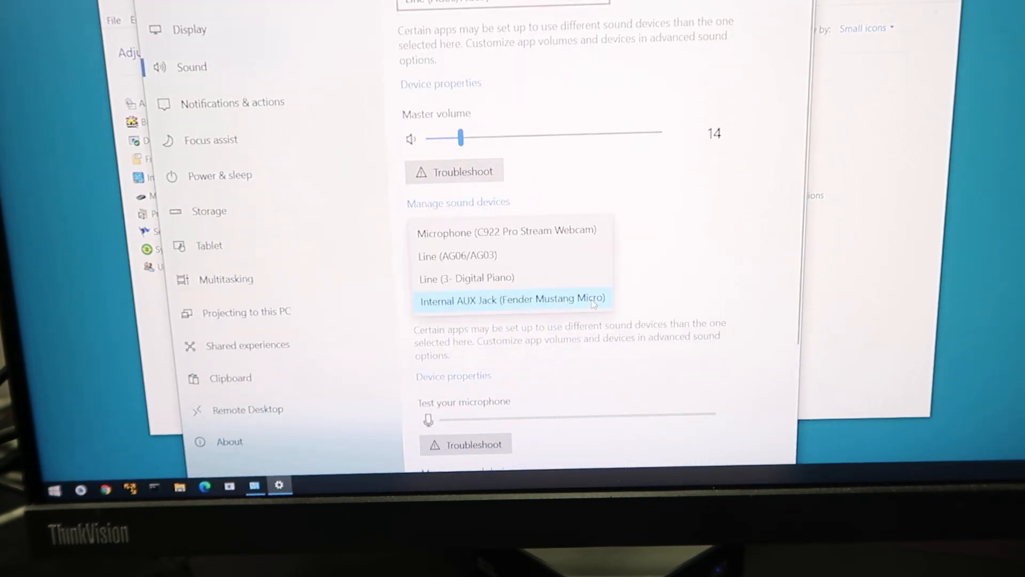
pyautogui.click(512, 299)
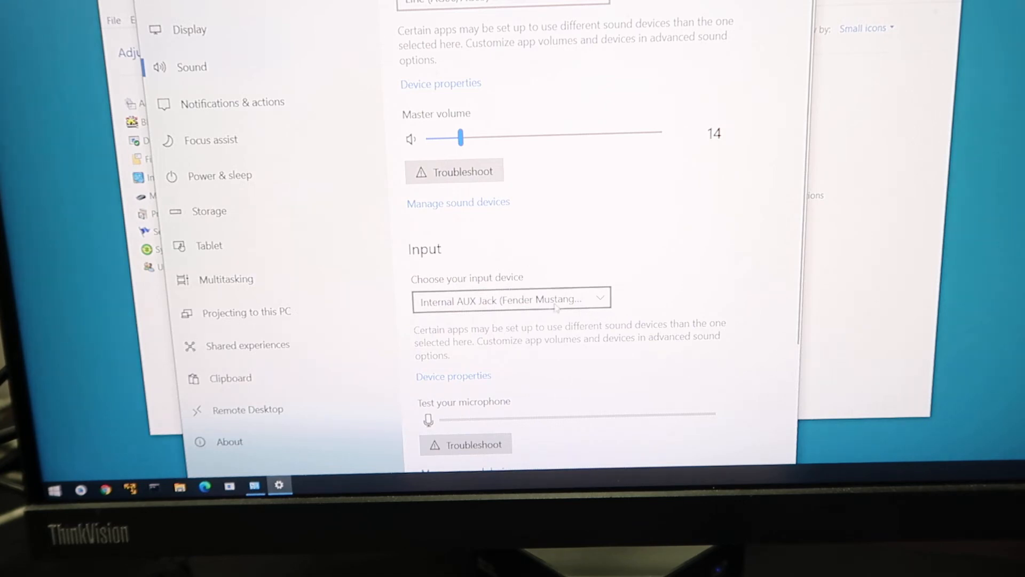
pyautogui.click(511, 299)
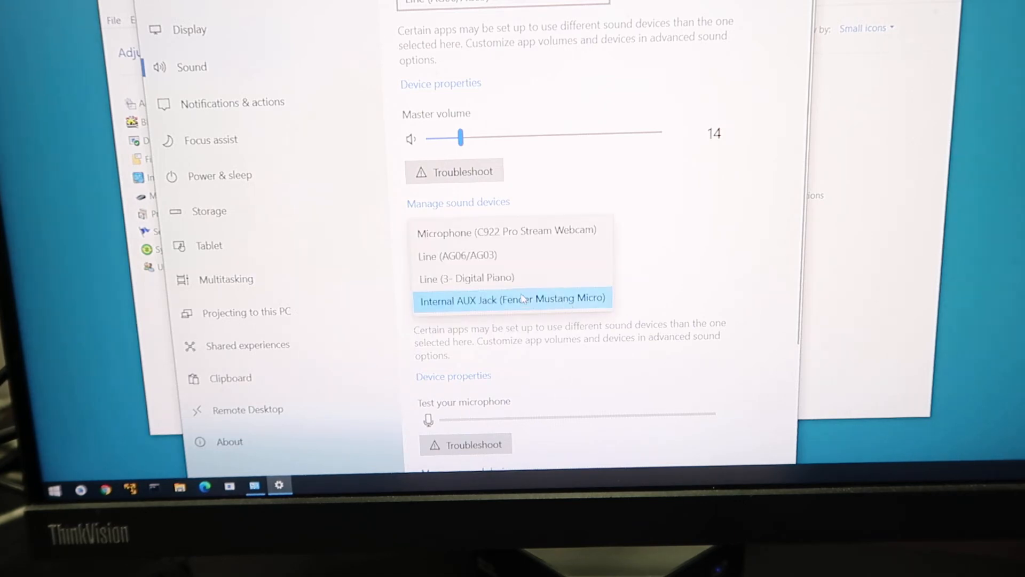
pyautogui.click(512, 298)
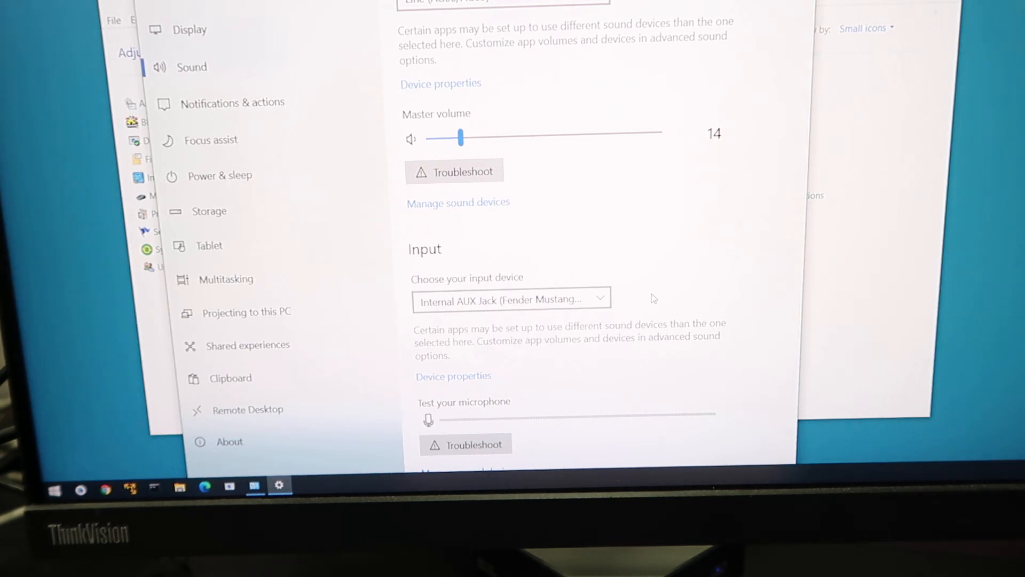
pyautogui.moveTo(665, 278)
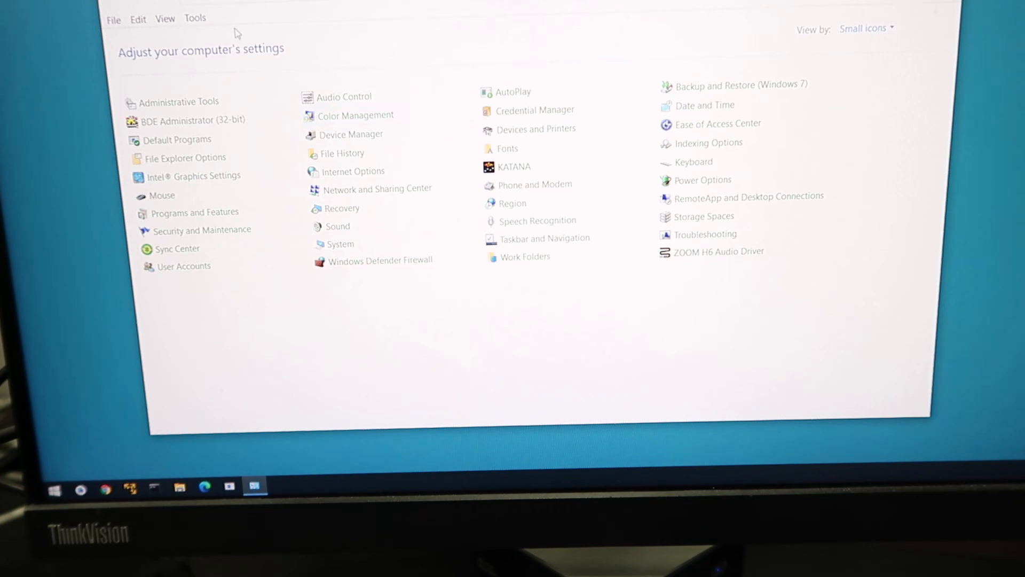
# Step: Reopen the Sound dialog's Recording devices to verify Fender Mustang Micro is the default
pyautogui.click(55, 488)
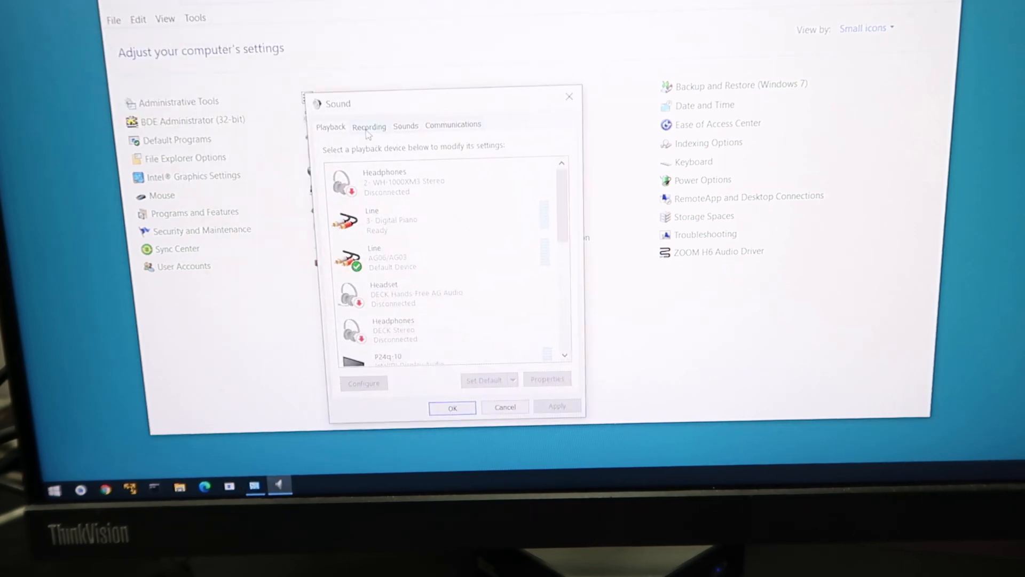
pyautogui.click(368, 126)
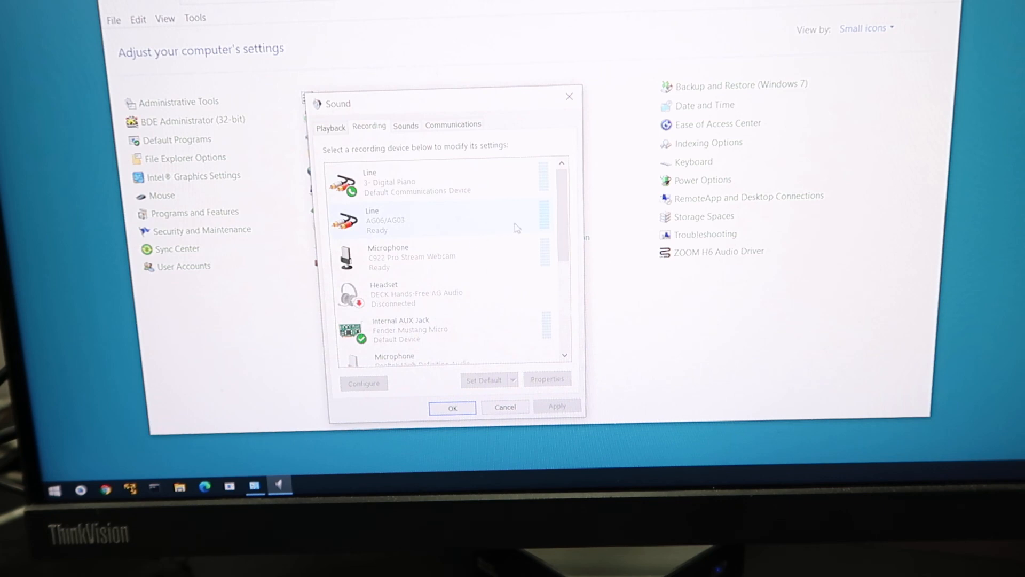